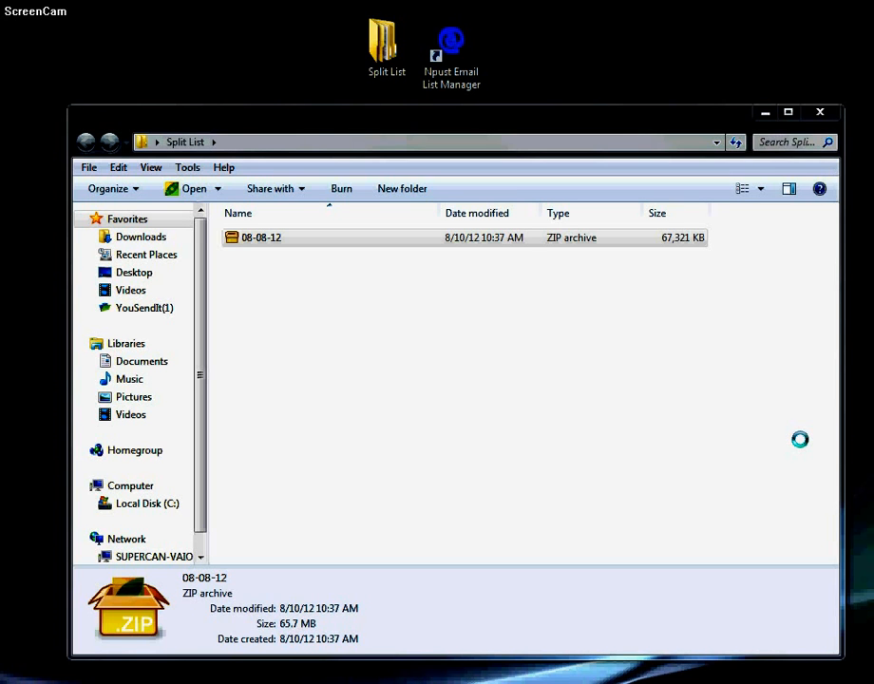
mouse_move(369, 330)
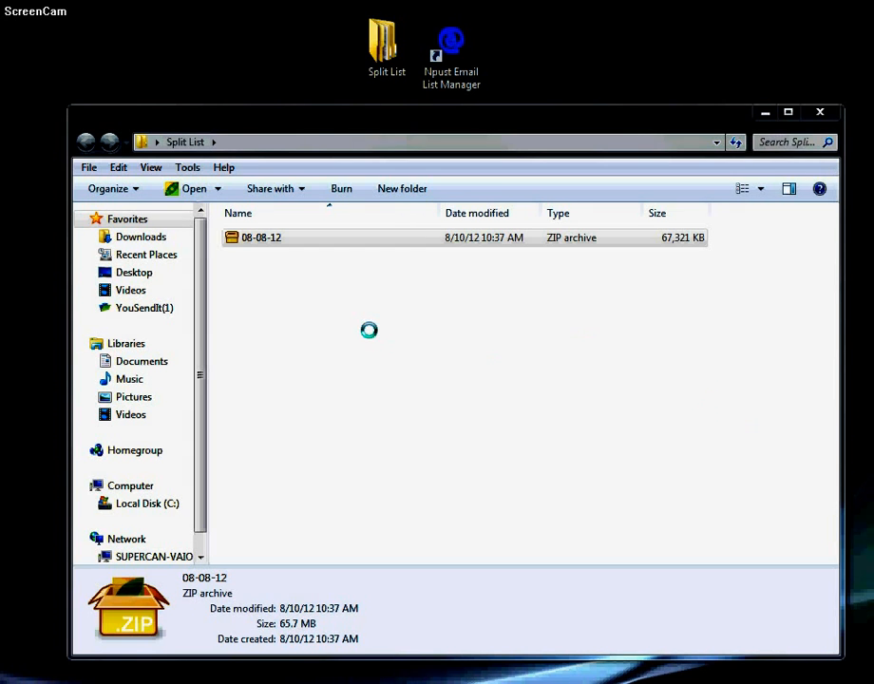
Step: Select the 08-08-12 ZIP archive (about 65.7 MB) in Split List
click(262, 236)
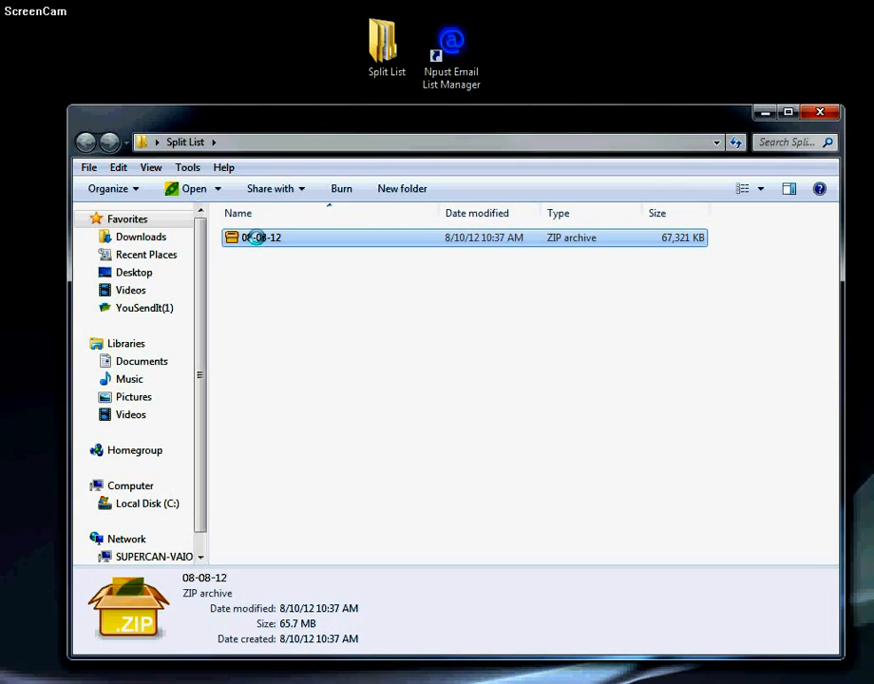
Step: Extract the 08-08-12 archive here using PeaZip's Extract here
right_click(264, 236)
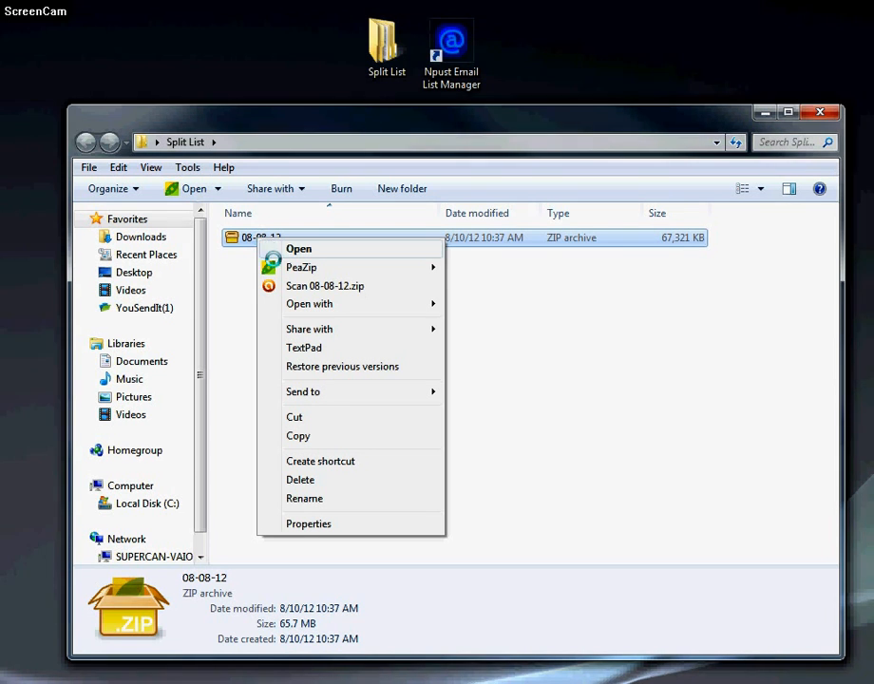
mouse_move(301, 267)
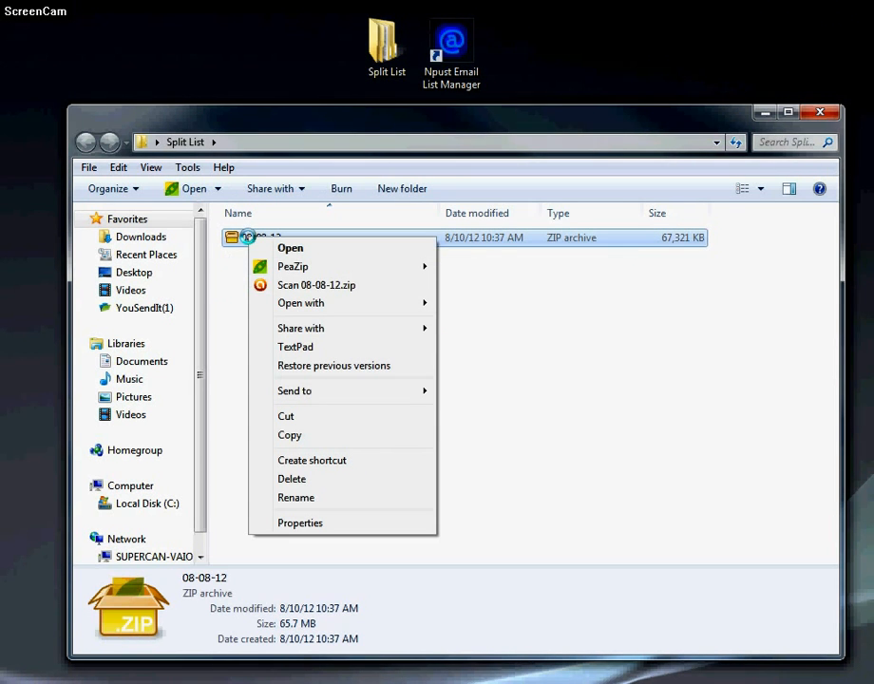
mouse_move(293, 266)
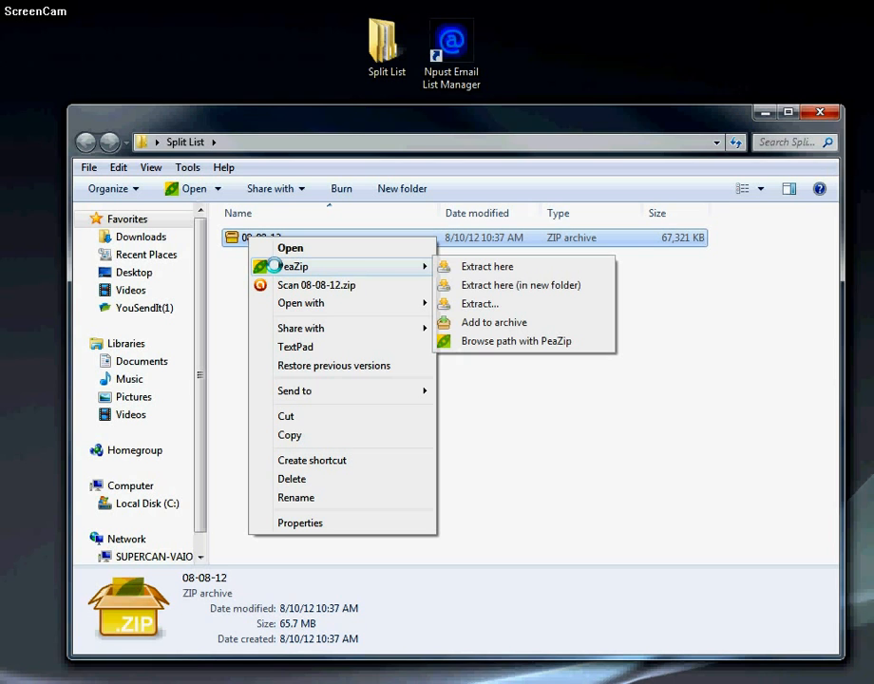
mouse_move(487, 266)
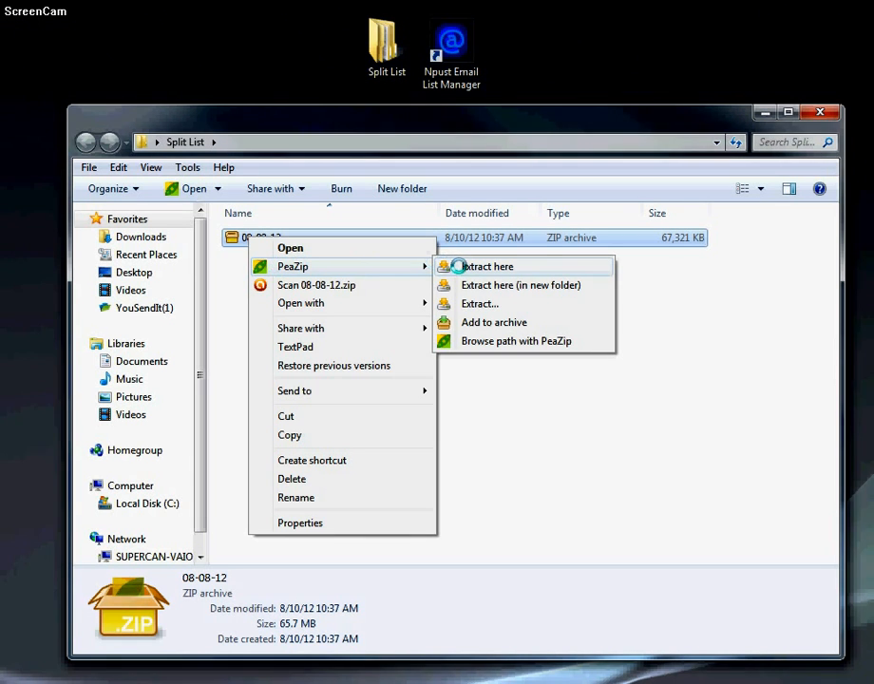
click(489, 266)
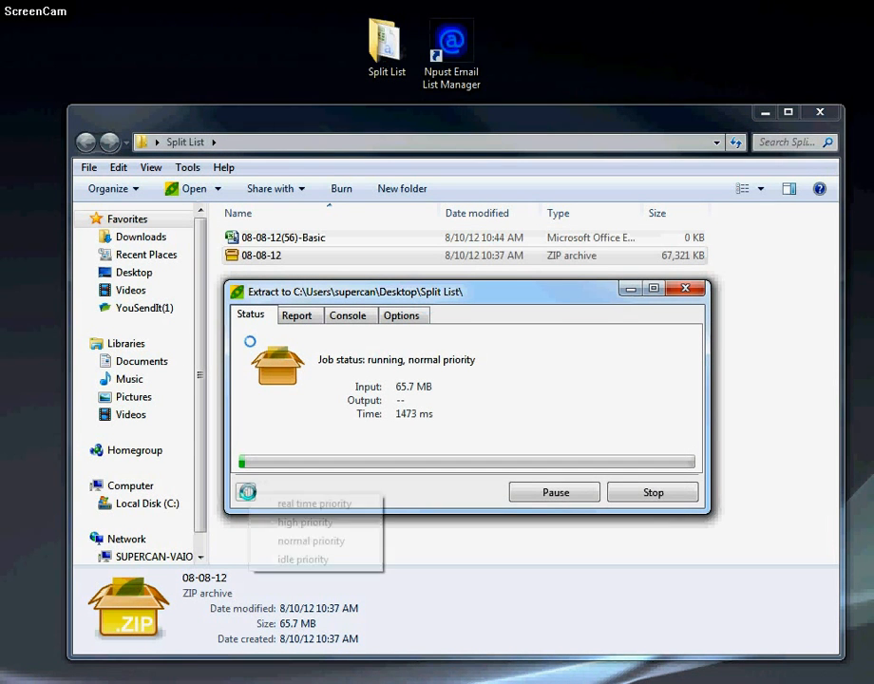
Step: Check the extracted 08-08-12(56)-Premium and 08-08-12(56)-Basic CSV files' details
click(314, 503)
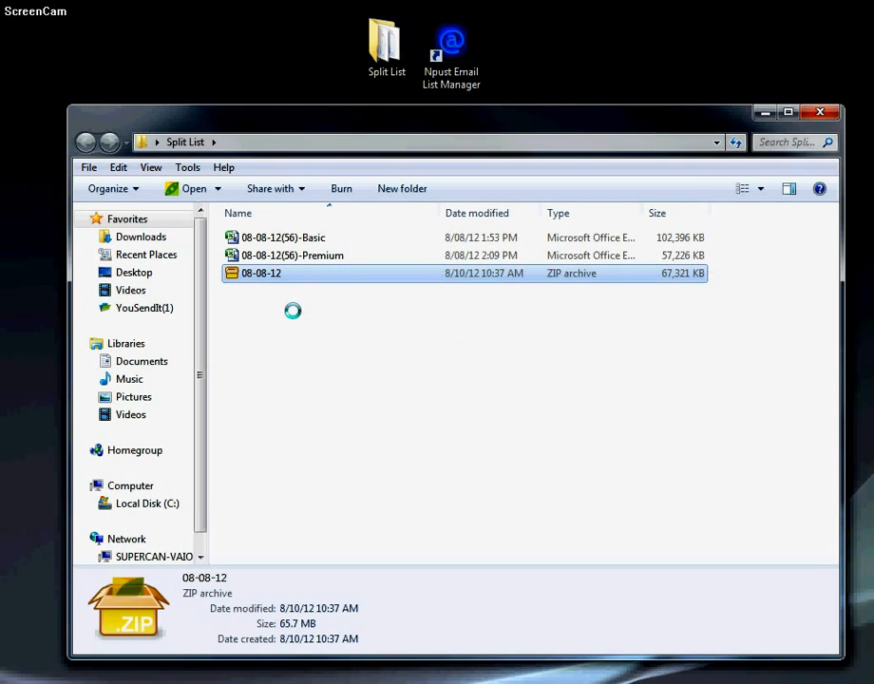
click(292, 255)
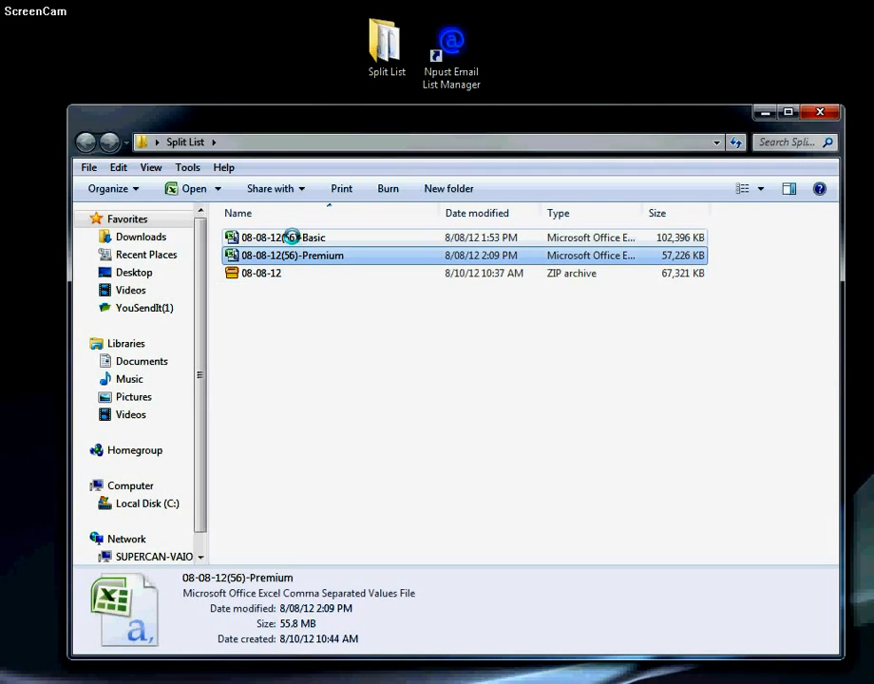
click(283, 236)
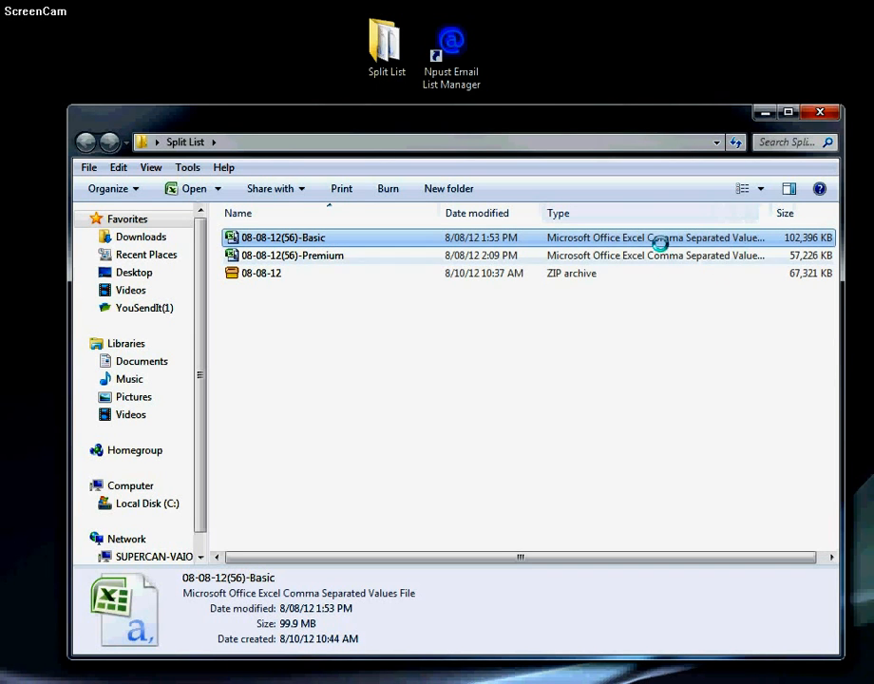
mouse_move(327, 275)
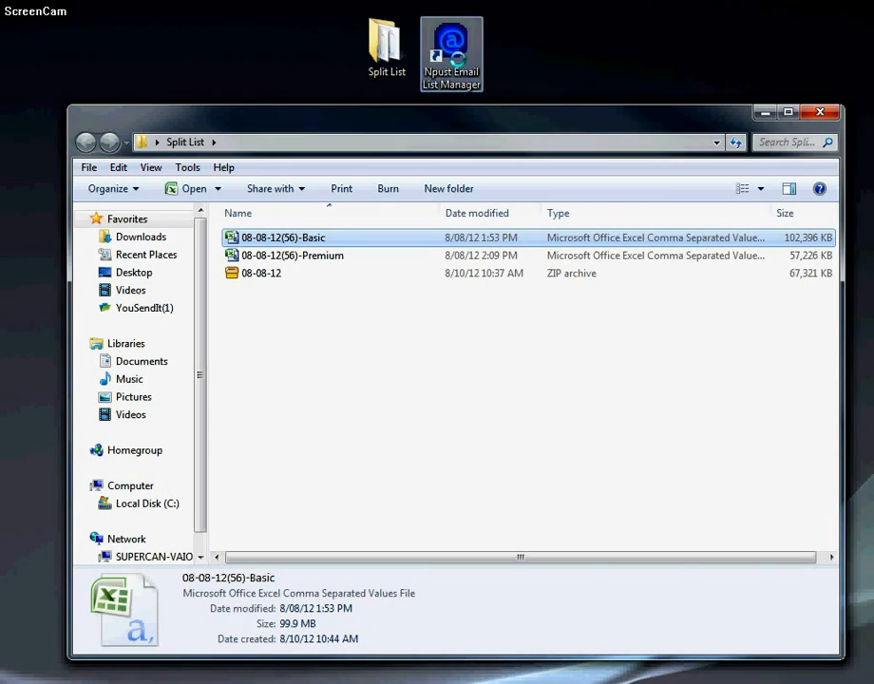
Step: Launch Npust Email List Manager and choose the Split list action
double_click(451, 42)
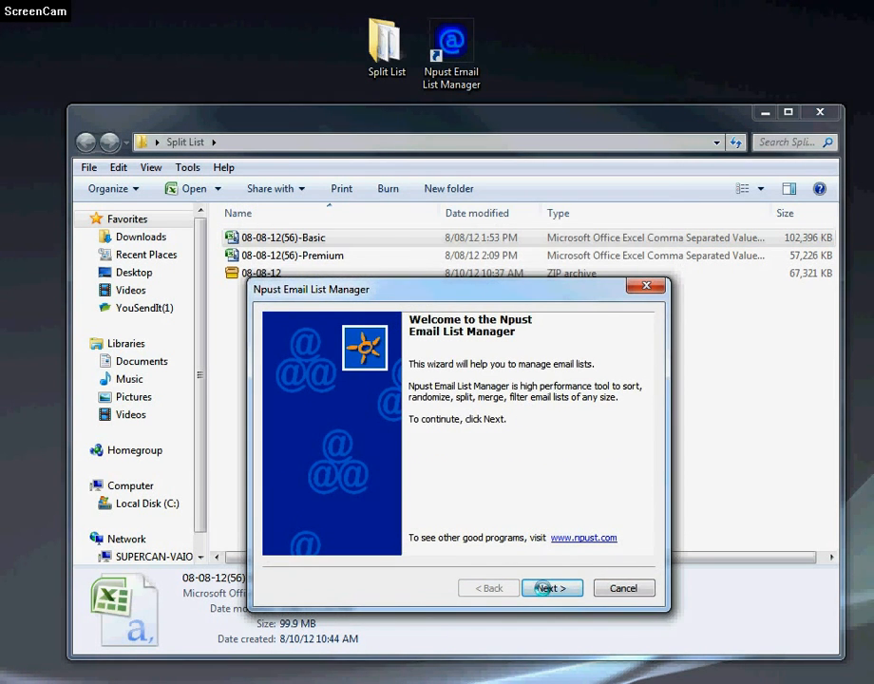
click(552, 587)
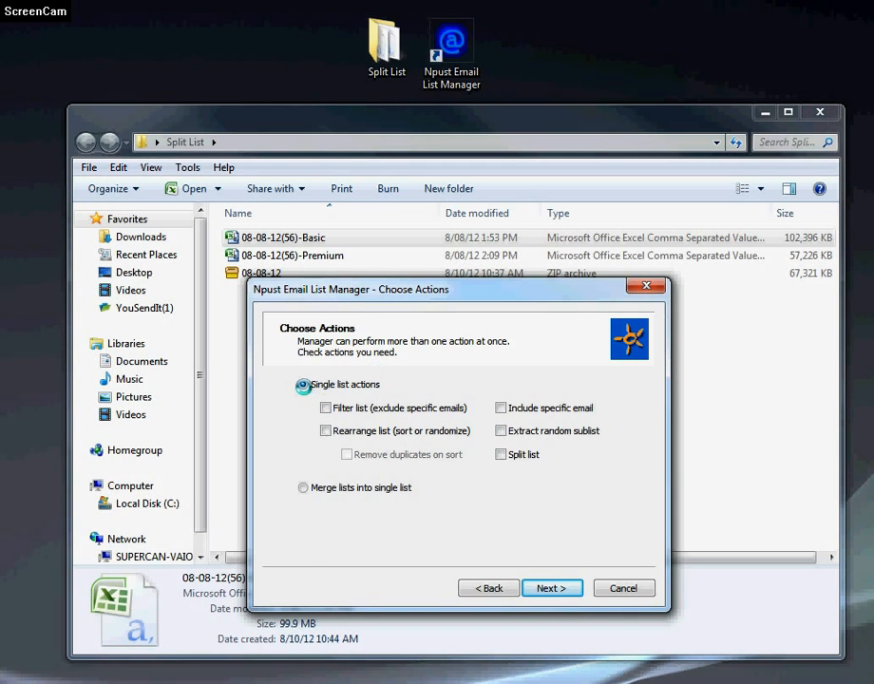
click(500, 456)
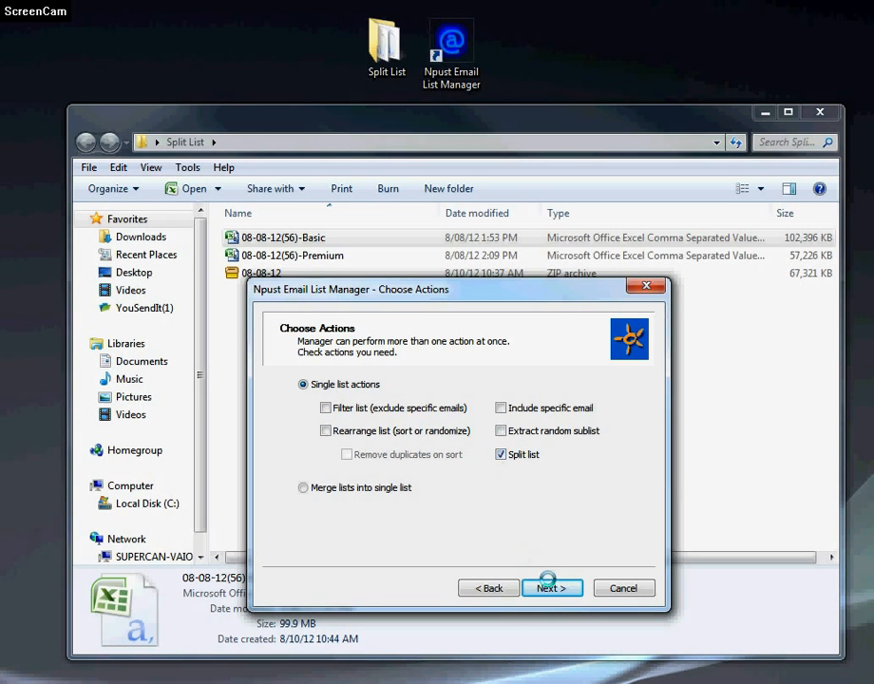
click(552, 588)
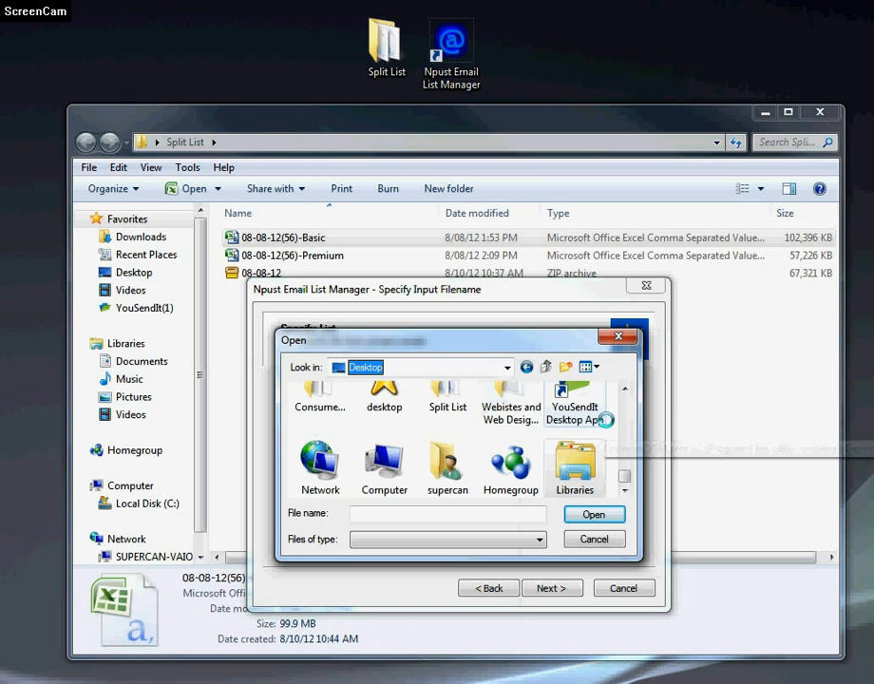
Step: Choose 08-08-12(56)-Basic from the Split List folder as the input list
double_click(447, 394)
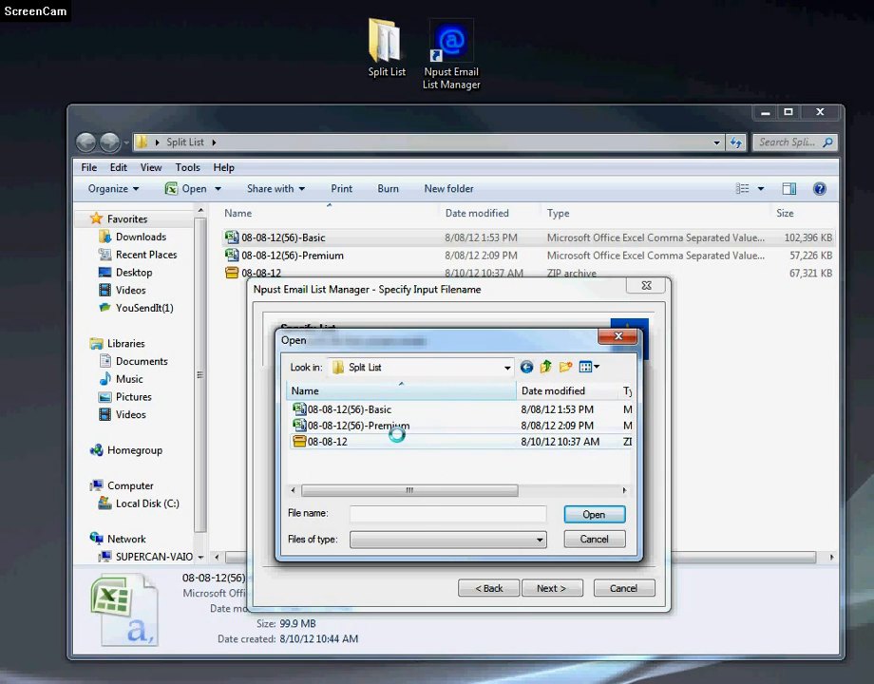
click(348, 409)
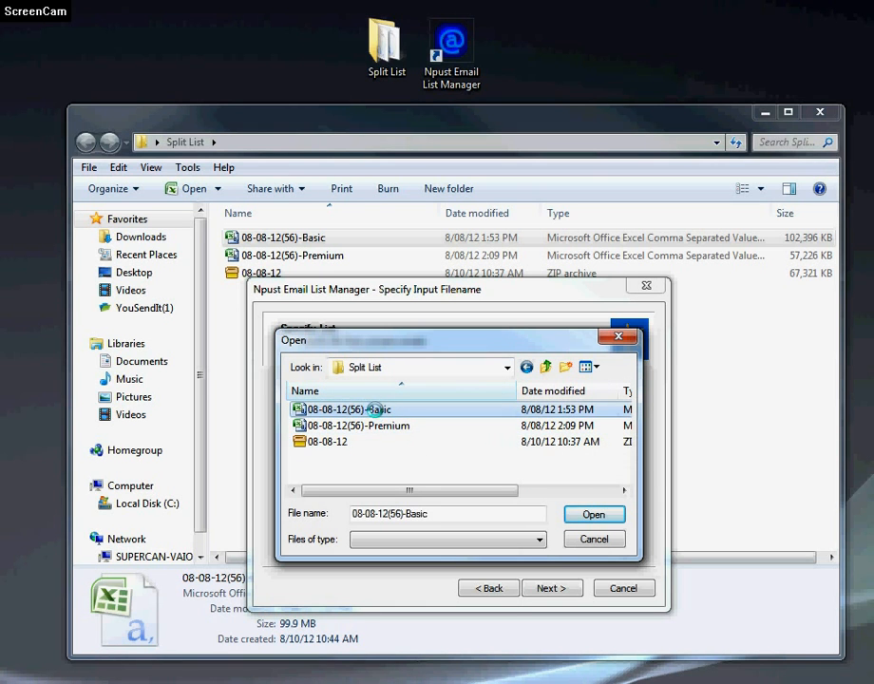
click(594, 514)
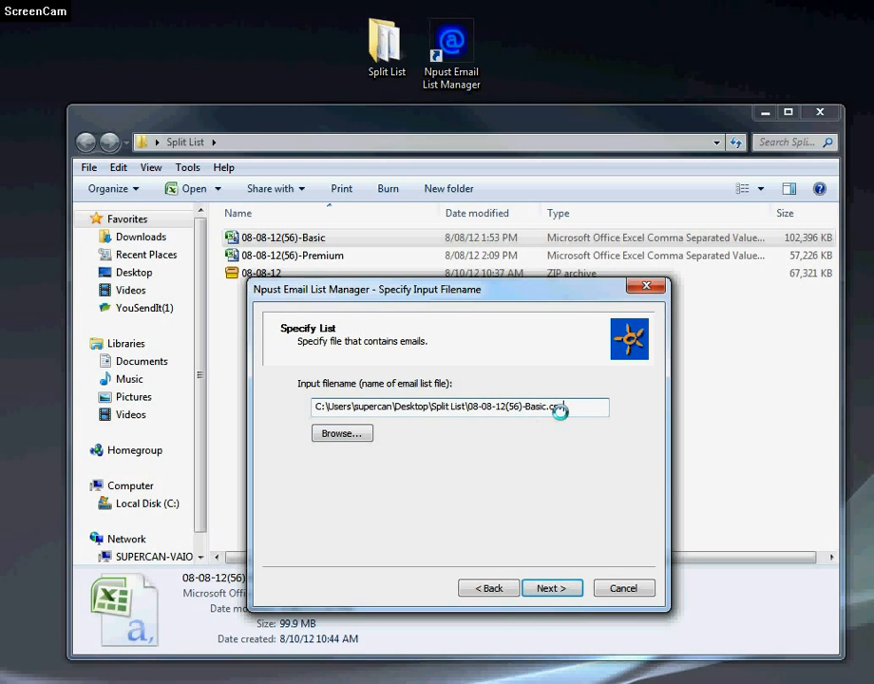
click(552, 587)
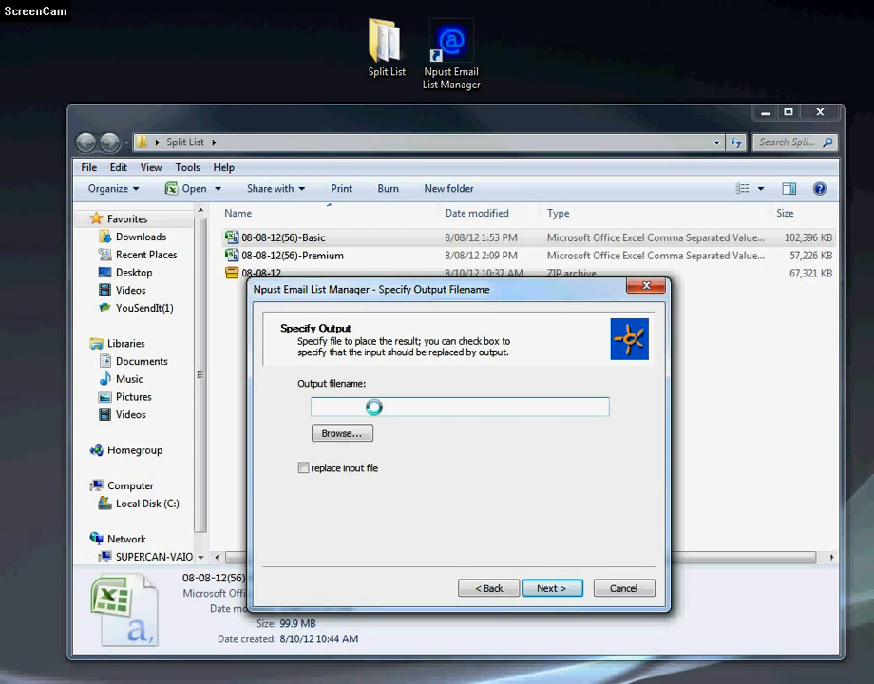
Step: Enter split.csv as the output filename and continue
text(sli)
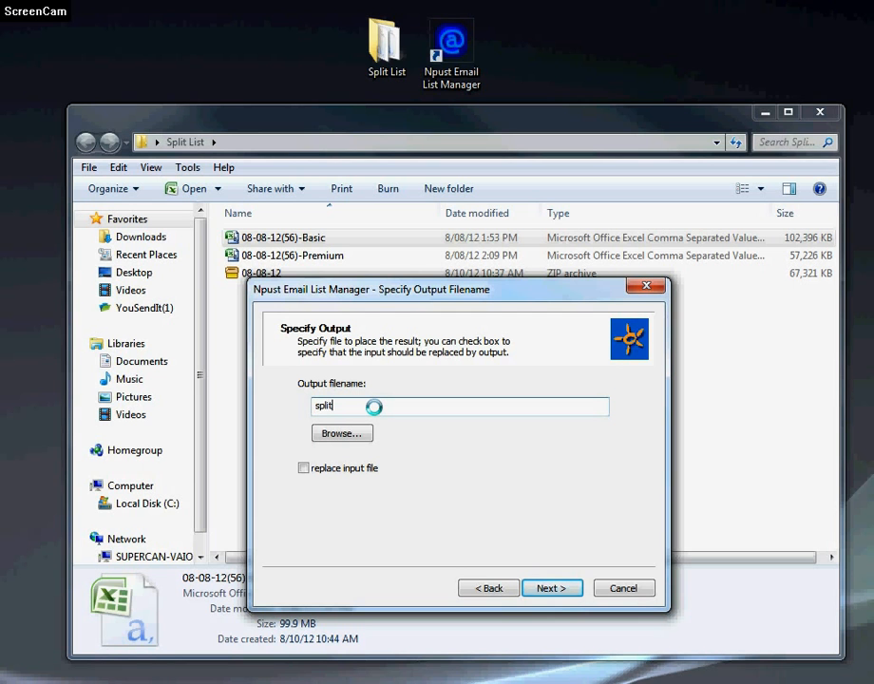
text(.csv)
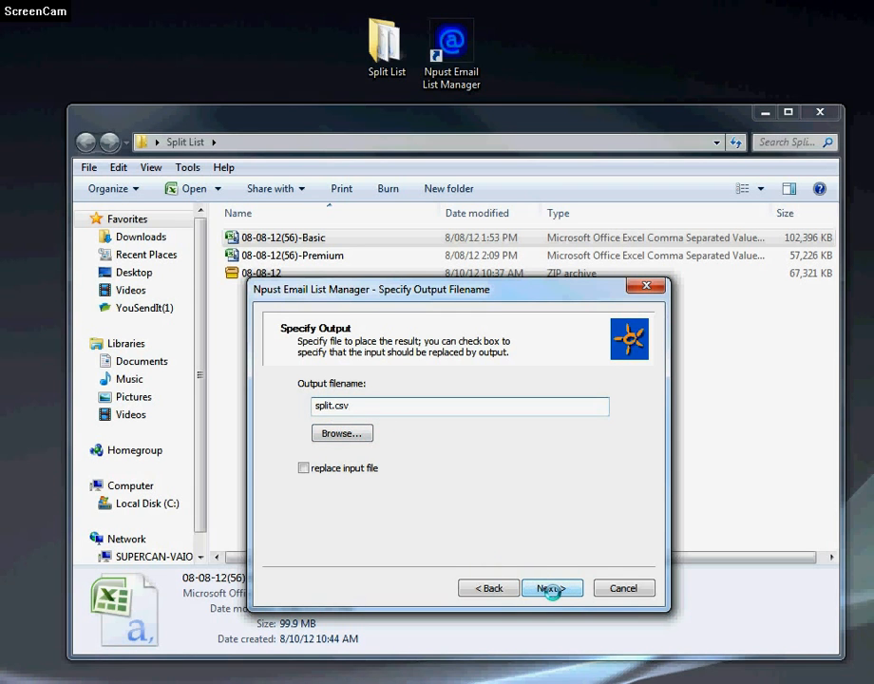
click(552, 588)
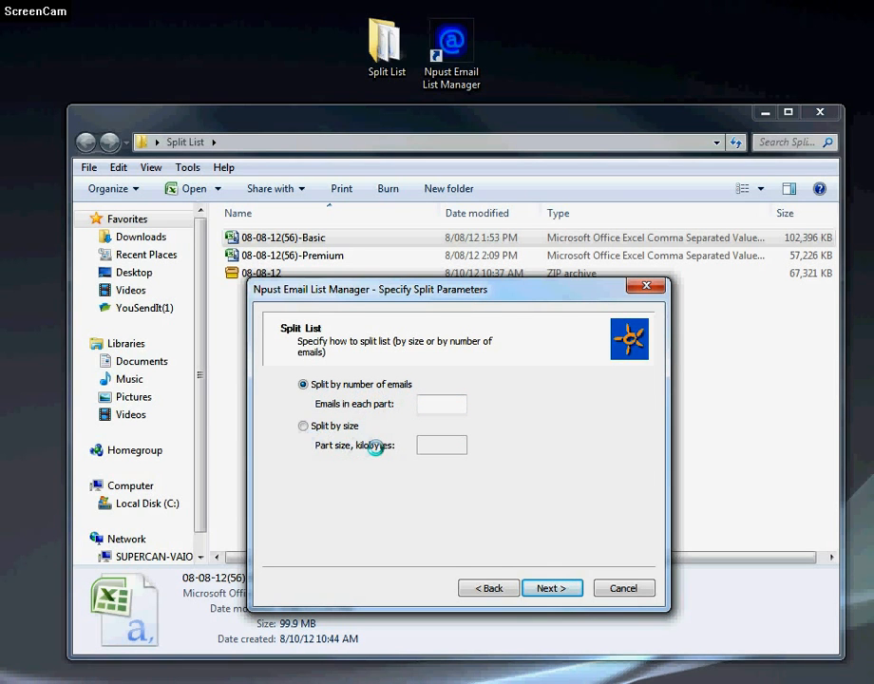
Step: Split by size with a 39000 KB part size and finish the wizard
click(303, 426)
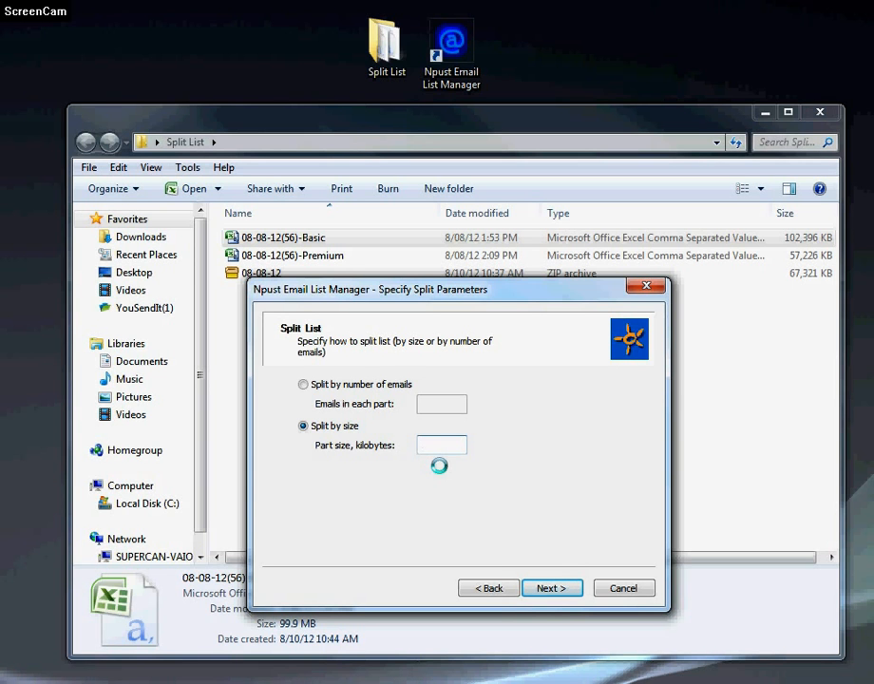
click(441, 445)
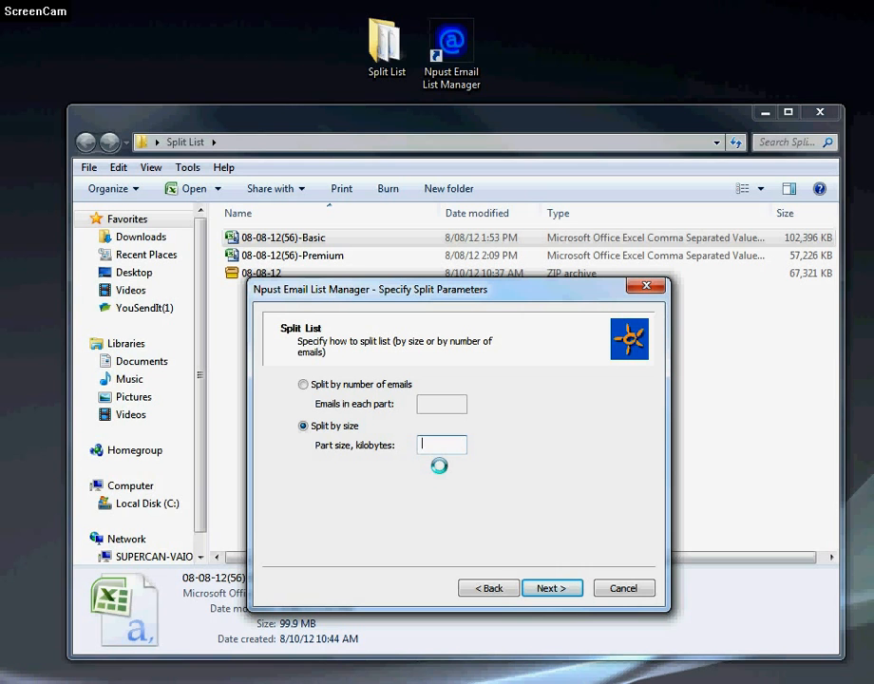
text(39000)
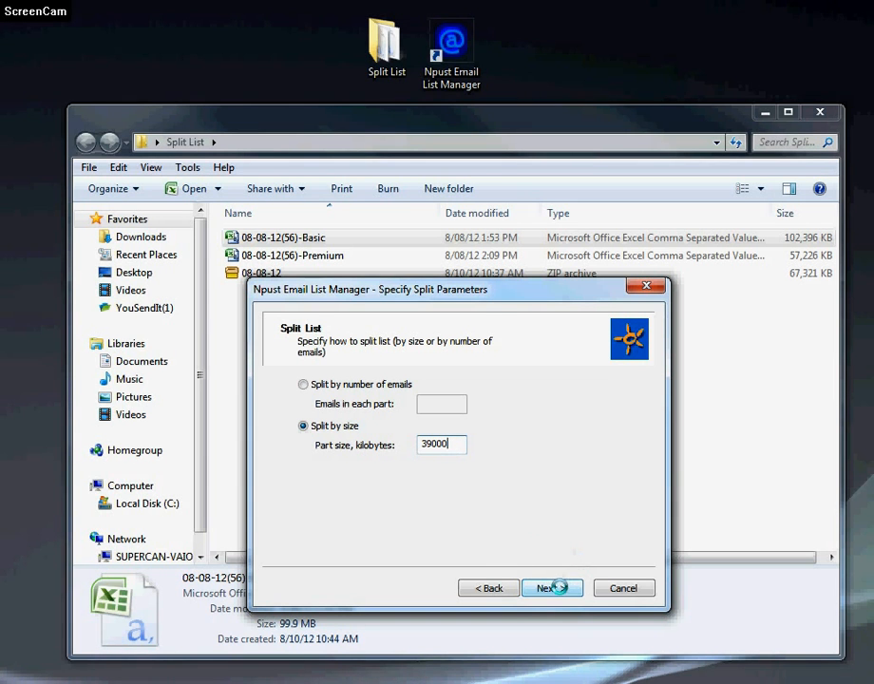
click(547, 588)
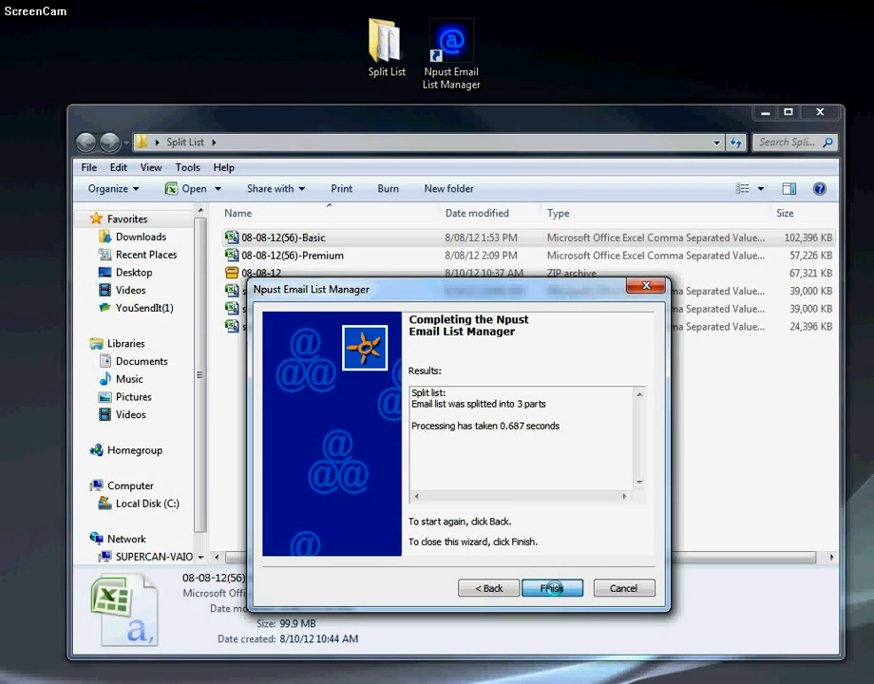
click(552, 587)
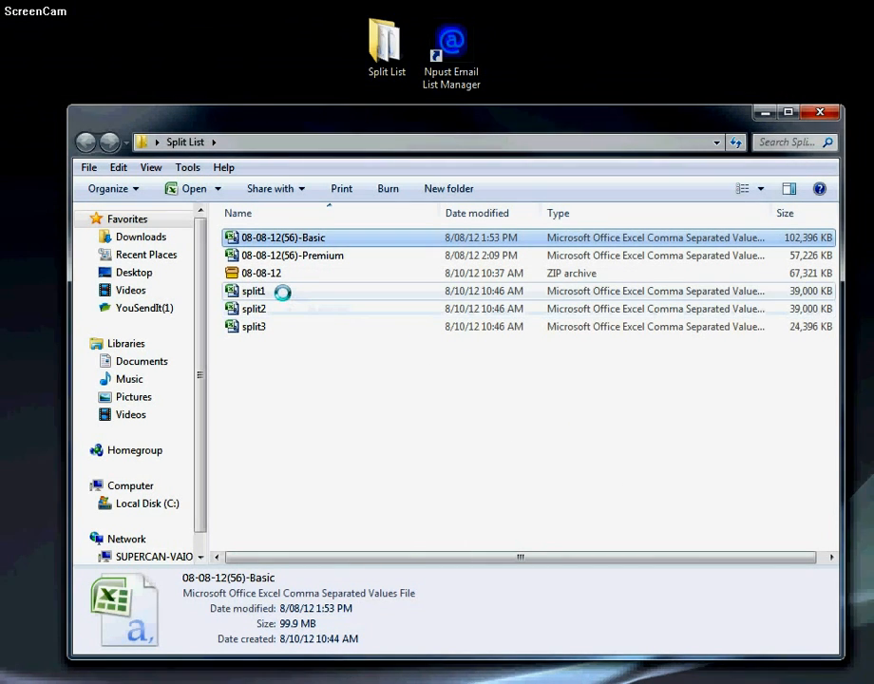
Step: Check split3's 23.8 MB size, then split1's size
click(254, 326)
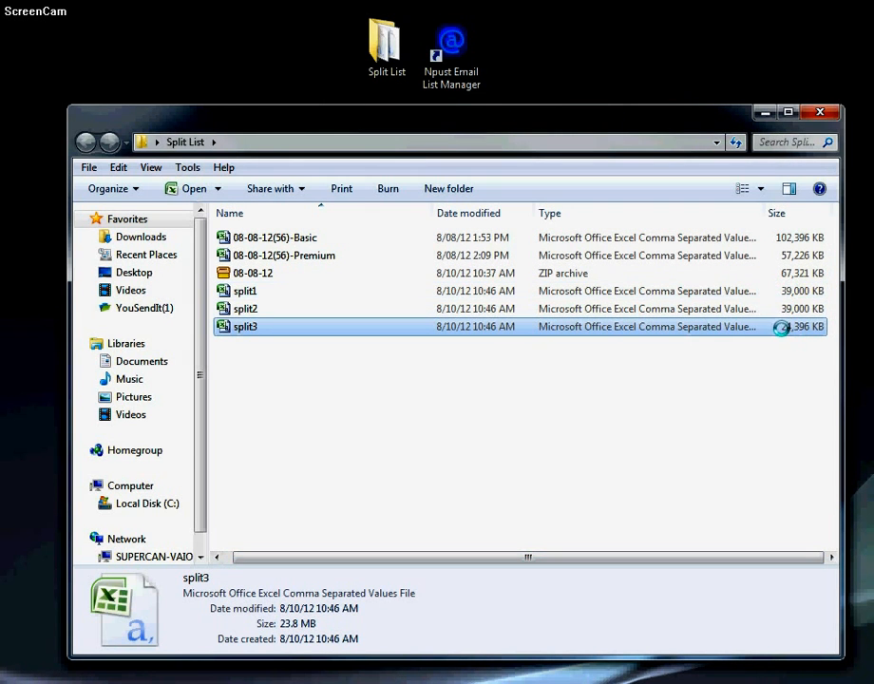
double_click(245, 326)
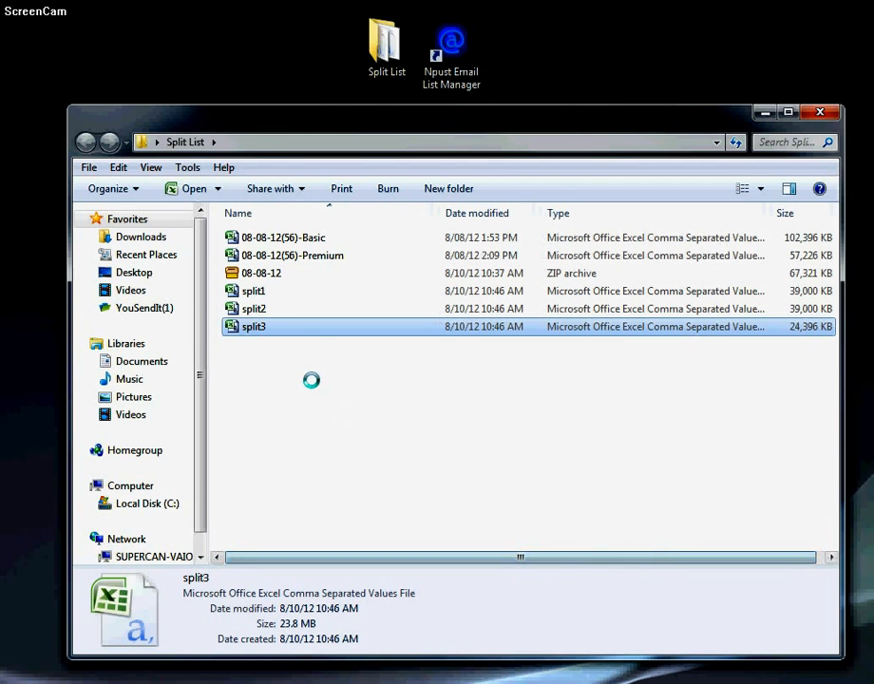
click(254, 290)
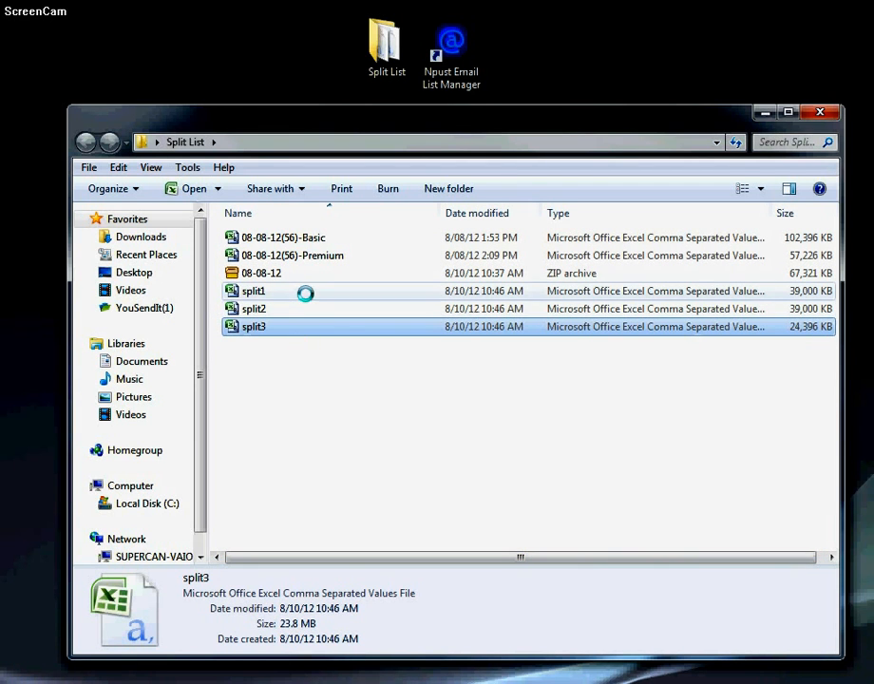
mouse_move(253, 308)
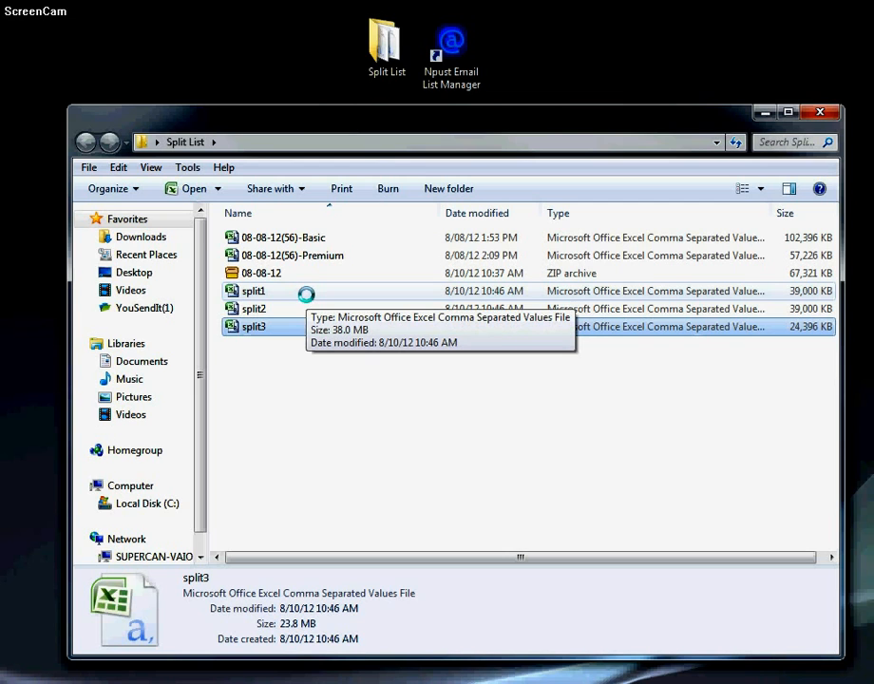